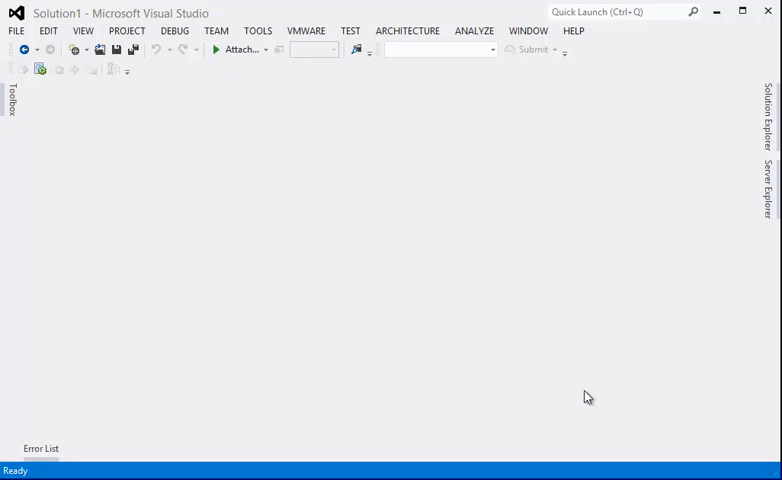
mouse_move(180, 176)
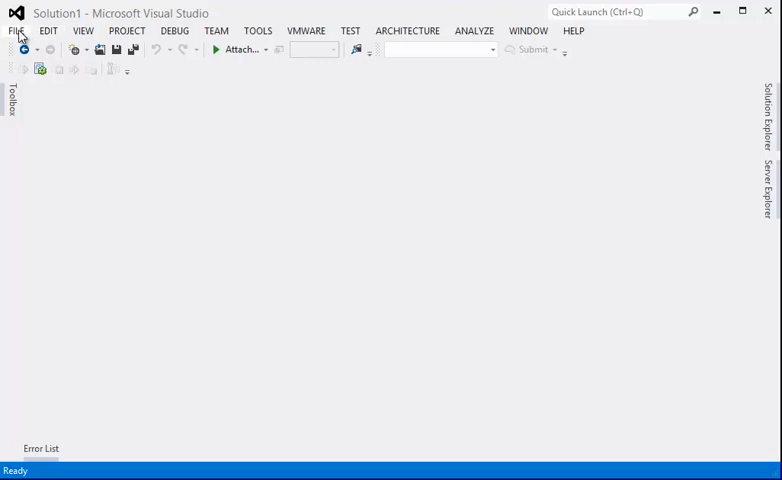
Show the Recent Files list from the FILE menu, listing menu.html and index.html.
left_click(16, 30)
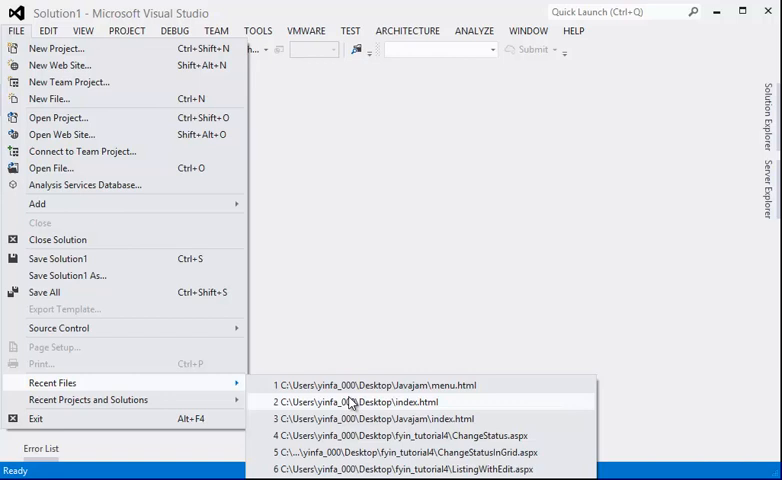
left_click(390, 384)
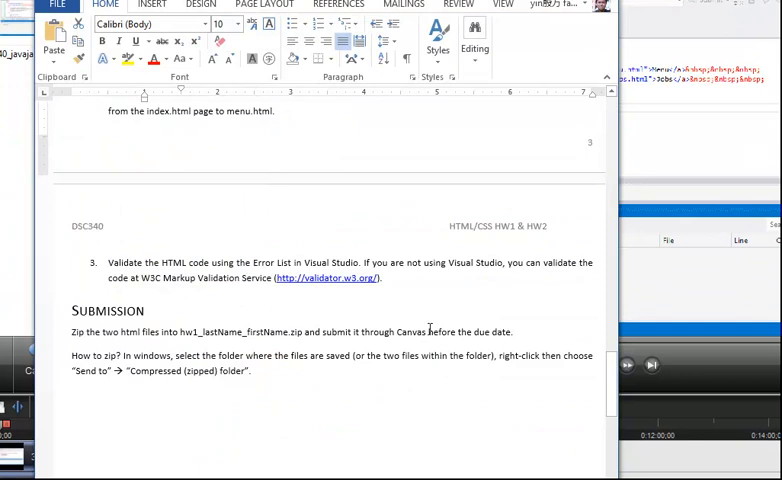
mouse_move(324, 280)
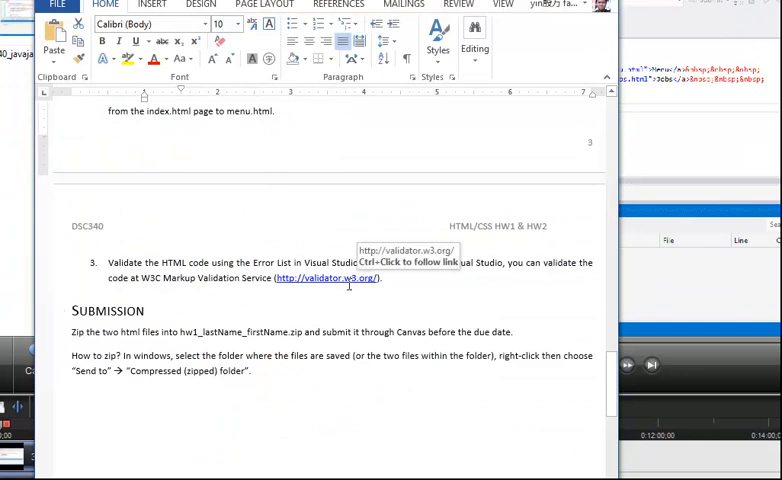
mouse_move(302, 284)
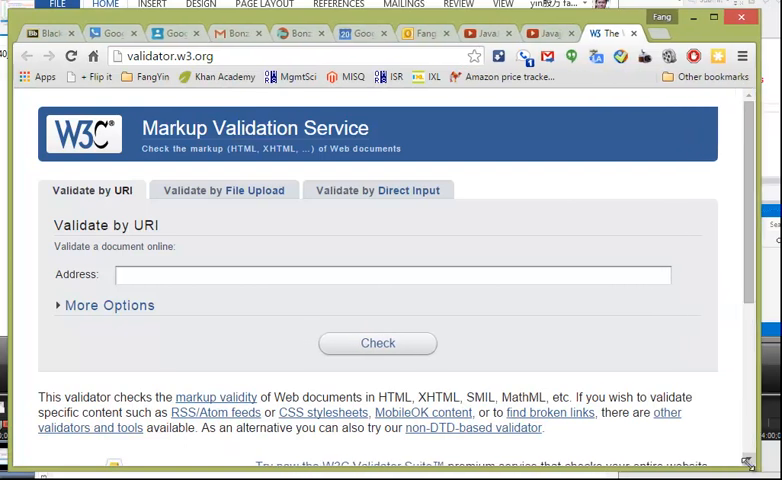
Choose Validate by File Upload on the W3C Markup Validation Service page.
left_click(224, 190)
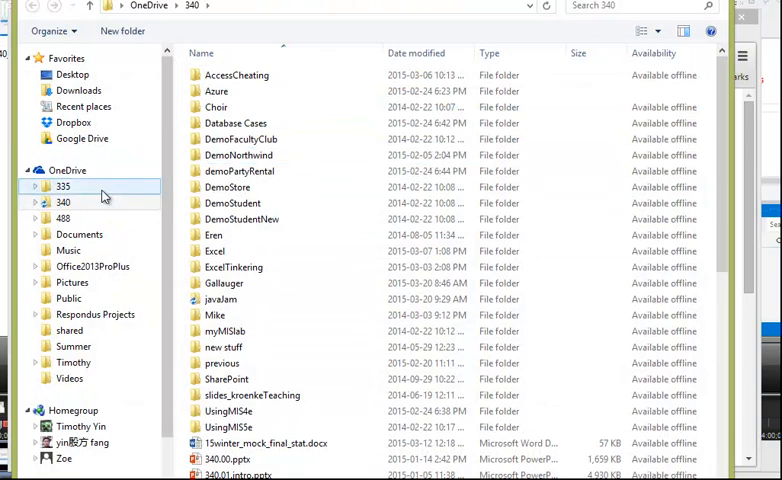
Select index.html from the Javajam folder on the Desktop as the upload file.
left_click(72, 74)
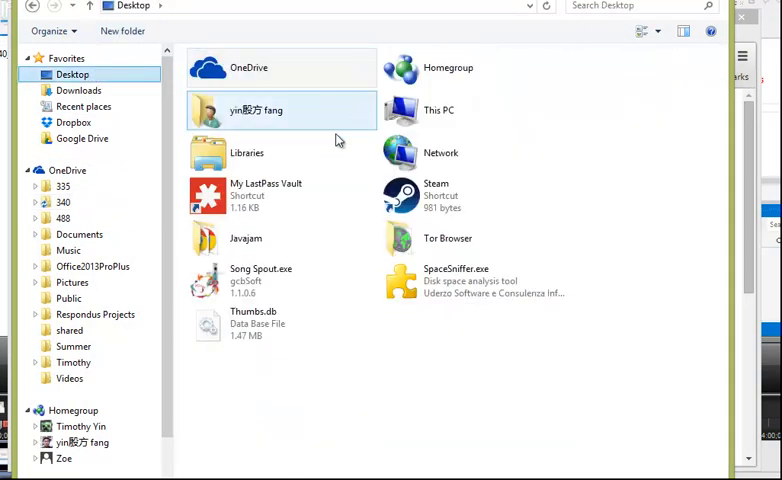
double_click(244, 238)
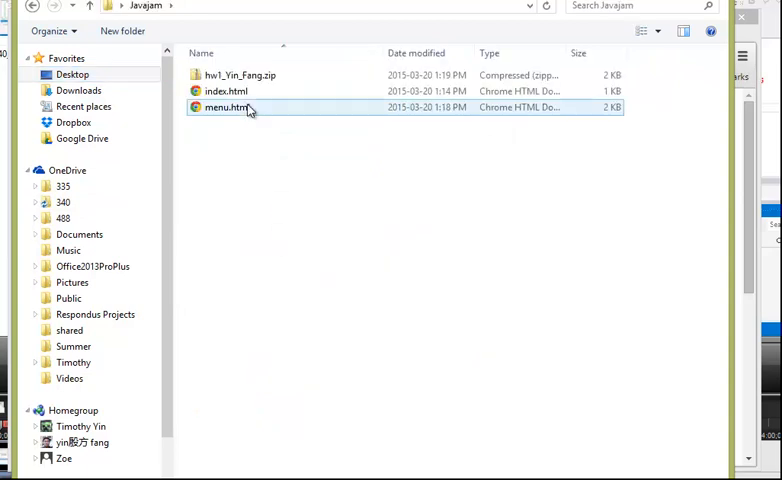
left_click(226, 92)
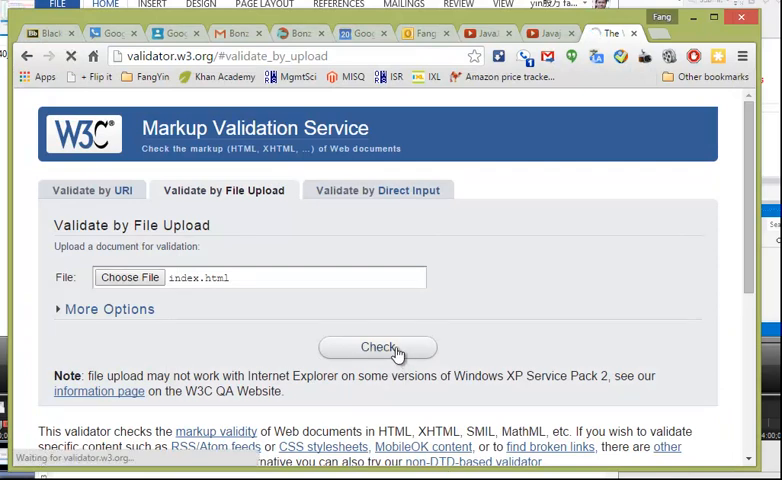
Run the W3C check on index.html, passing as HTML5 with 2 warnings.
left_click(376, 348)
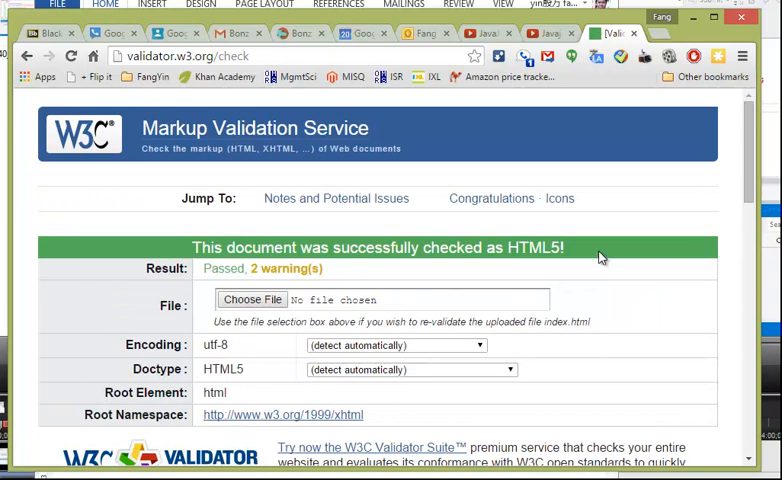
mouse_move(596, 252)
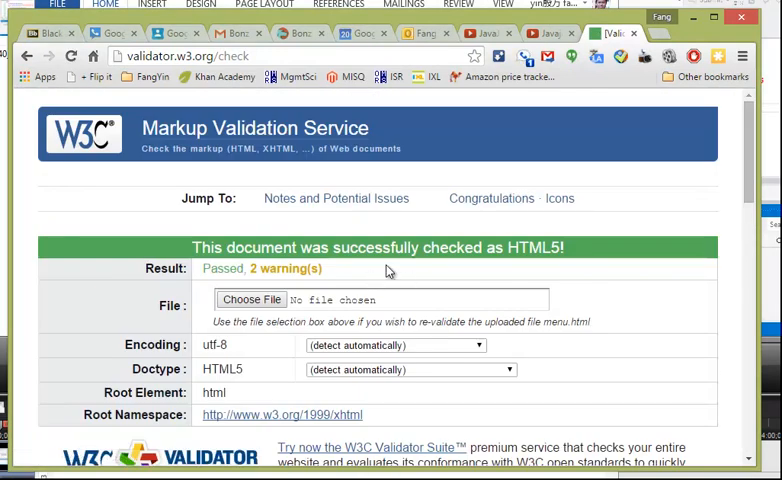
mouse_move(440, 244)
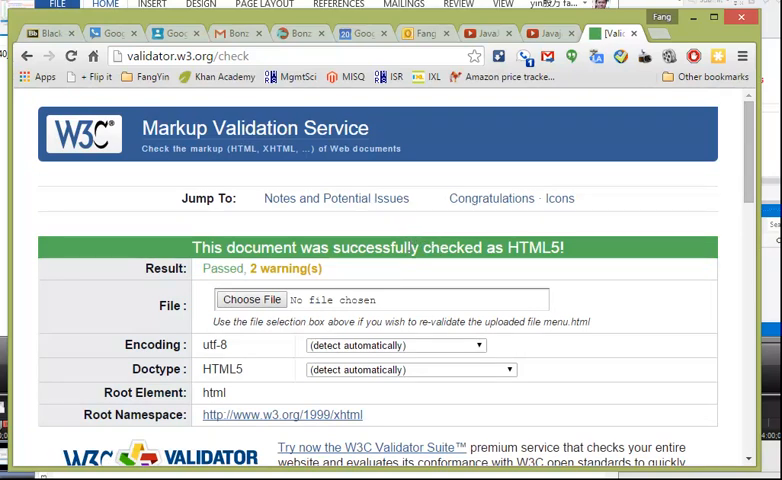
mouse_move(672, 152)
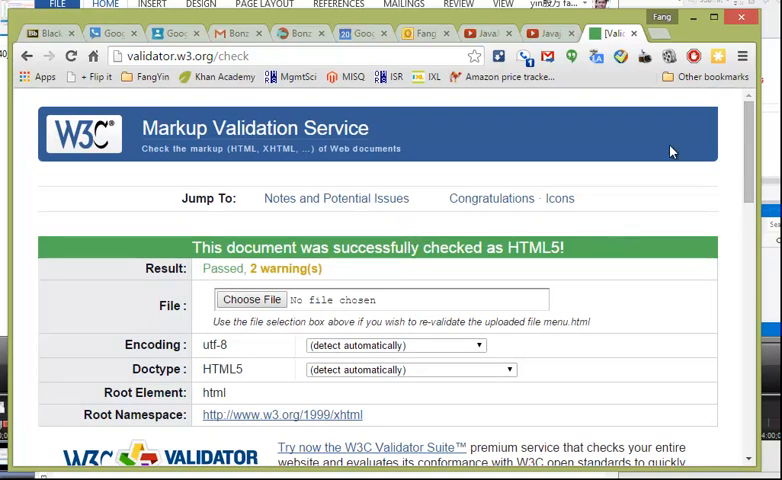